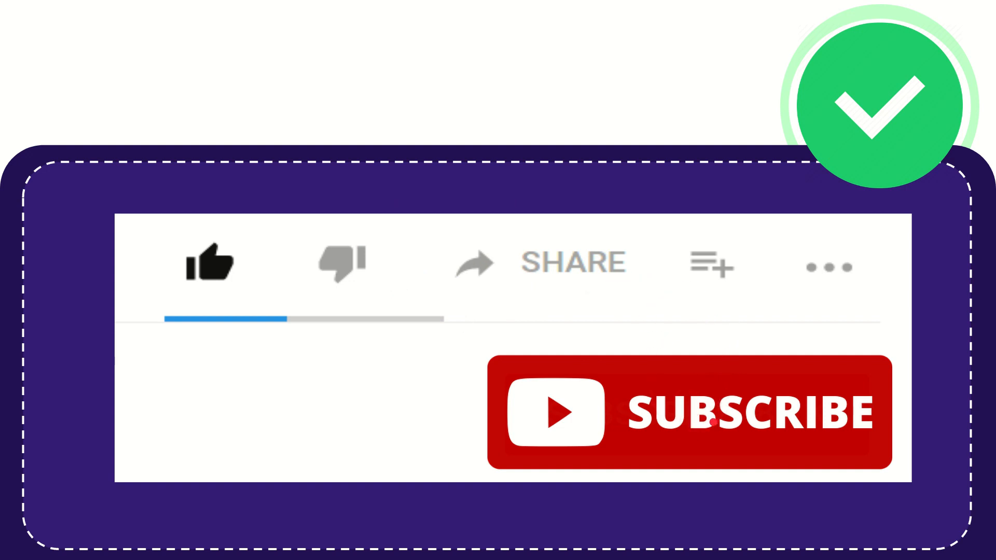
{"action": "left_click", "coordinate": [692, 419]}
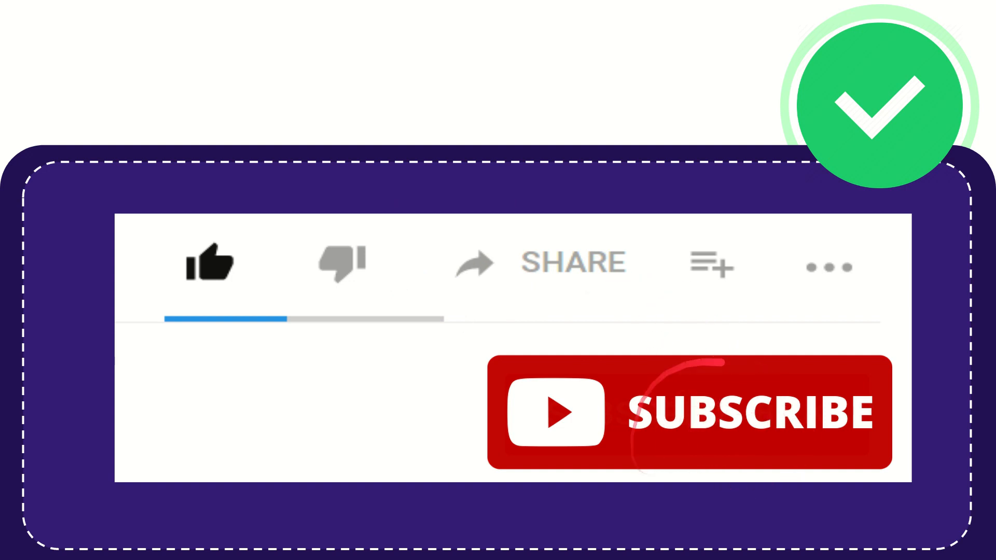